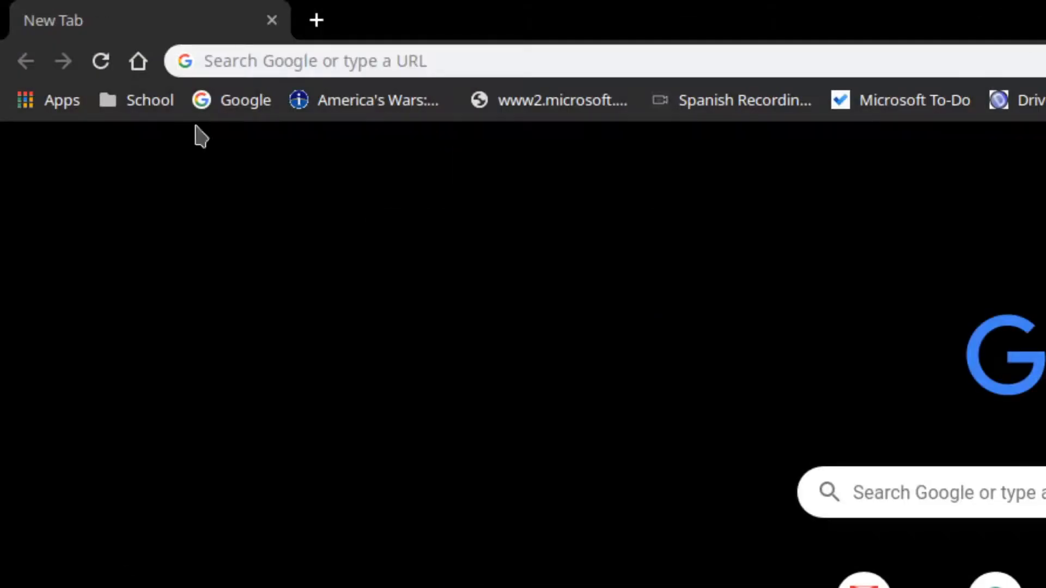
Navigate the browser to classic.minecraft.net
click(411, 61)
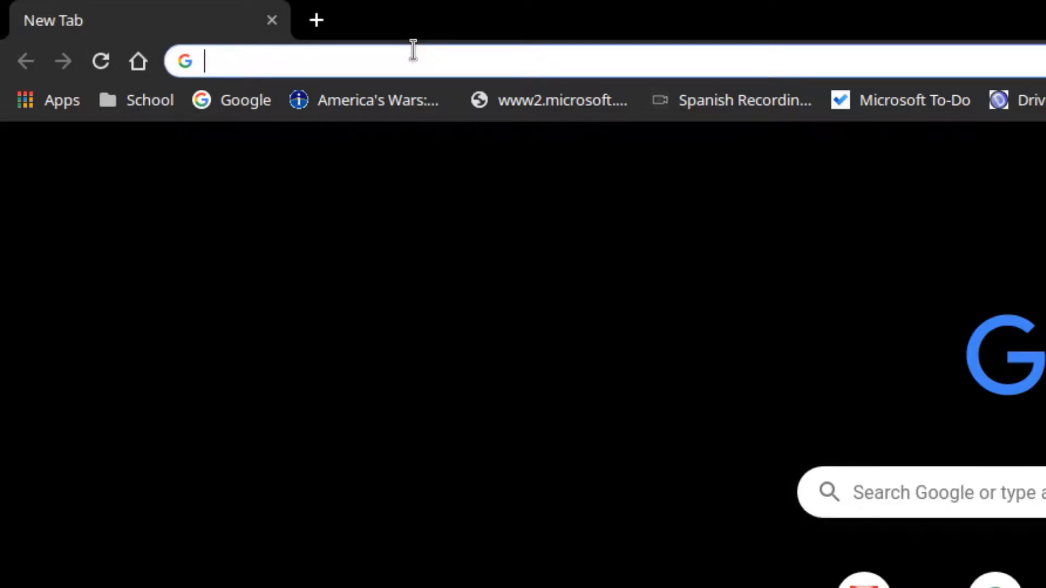
text(classic.minecraft.net/?join=11TT-pIbHWapbDvv)
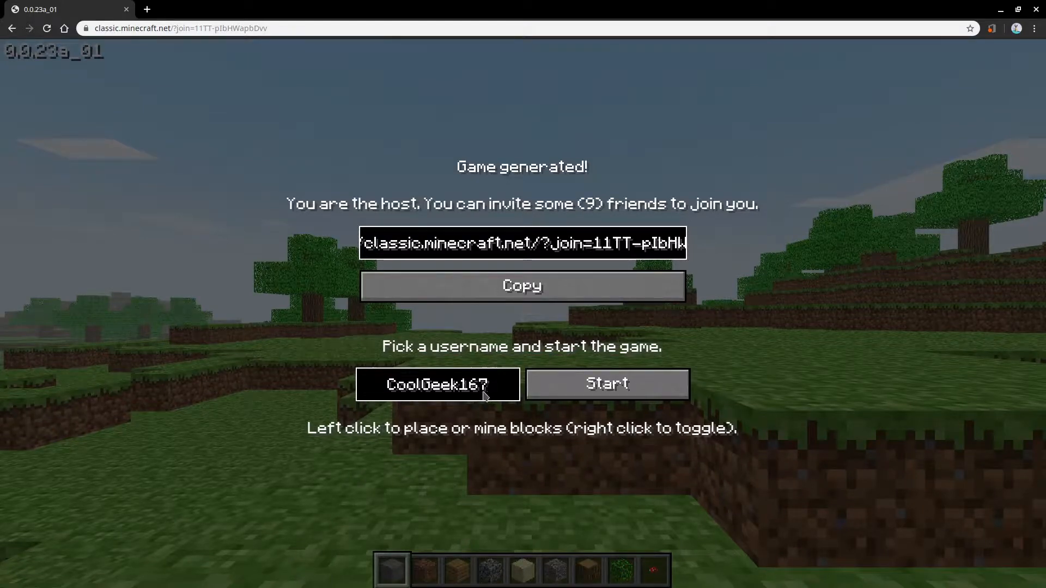
Retype the username's last digit as 7 and start the generated world
key(Backspace)
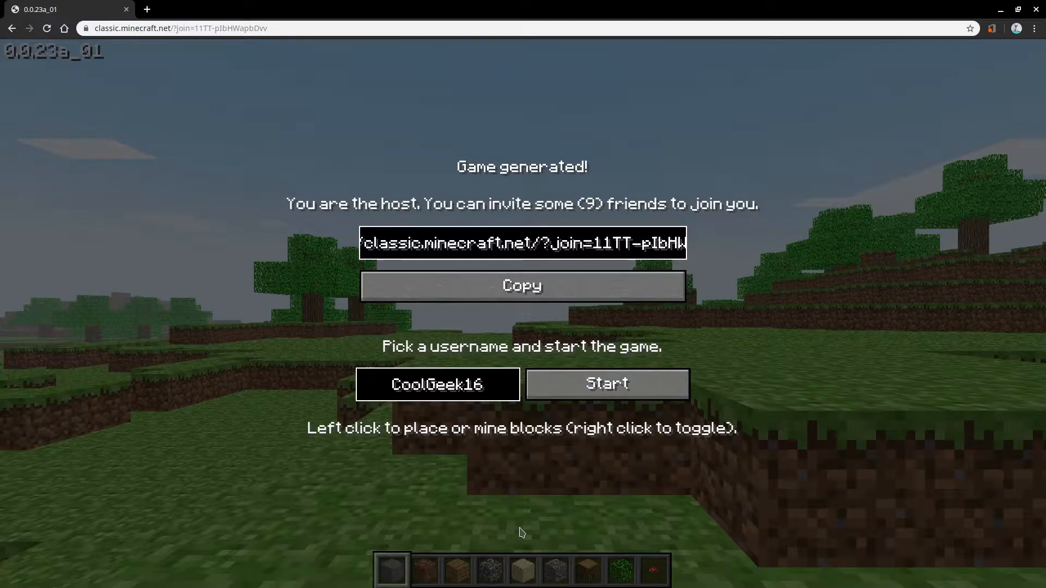
text(7)
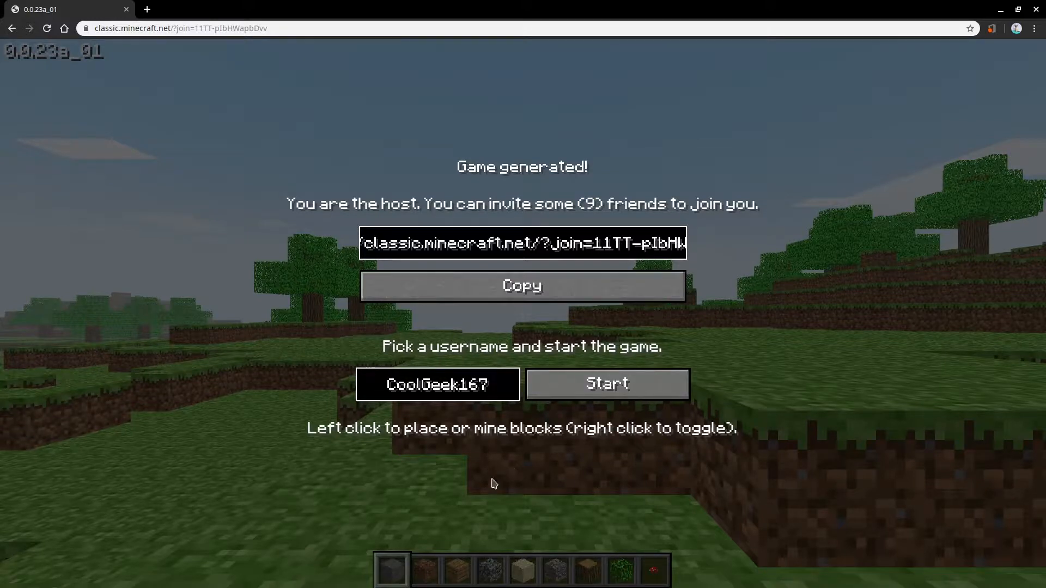
click(522, 285)
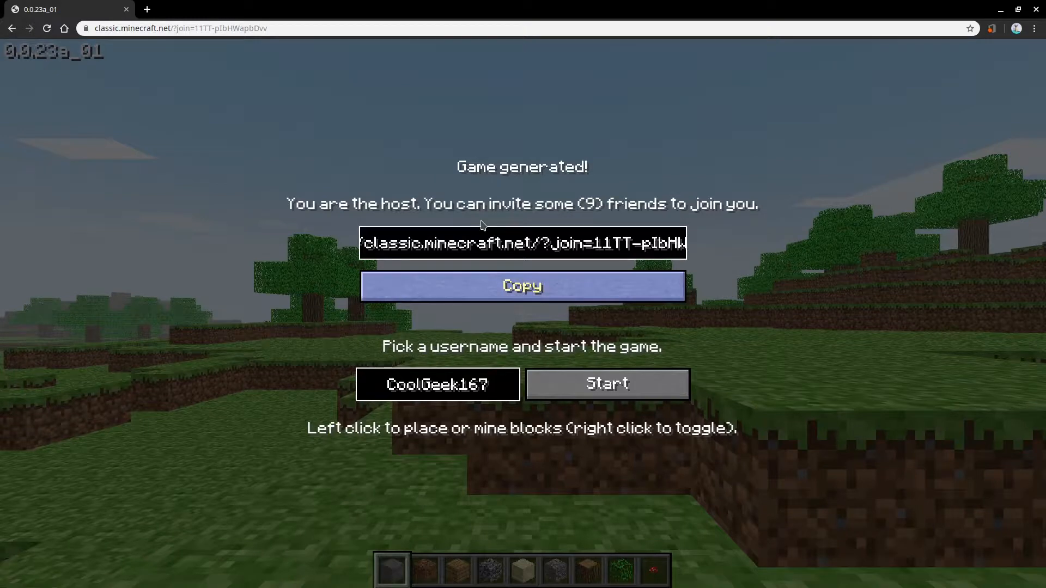
mouse_move(880, 148)
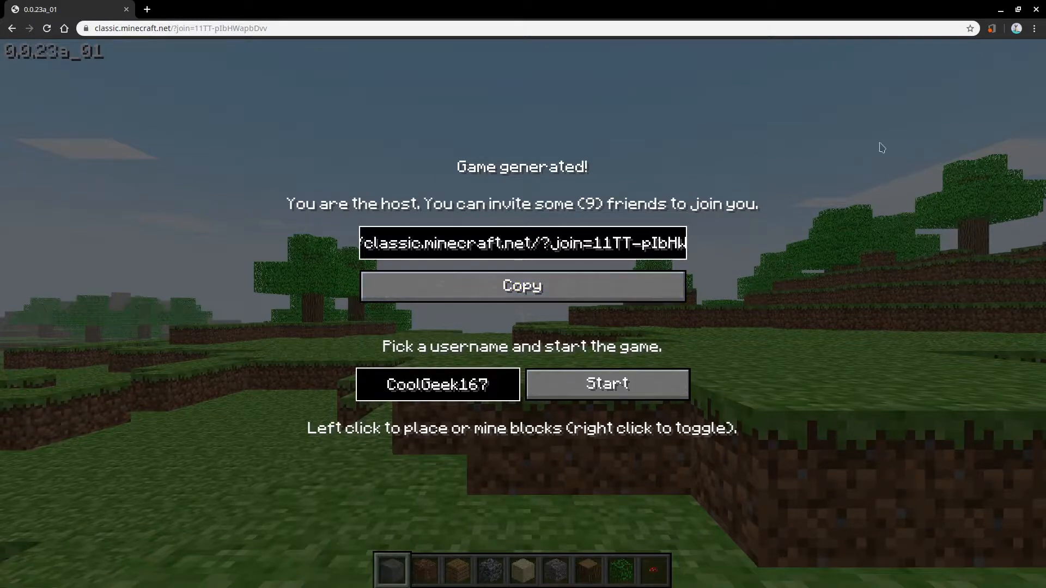
mouse_move(792, 158)
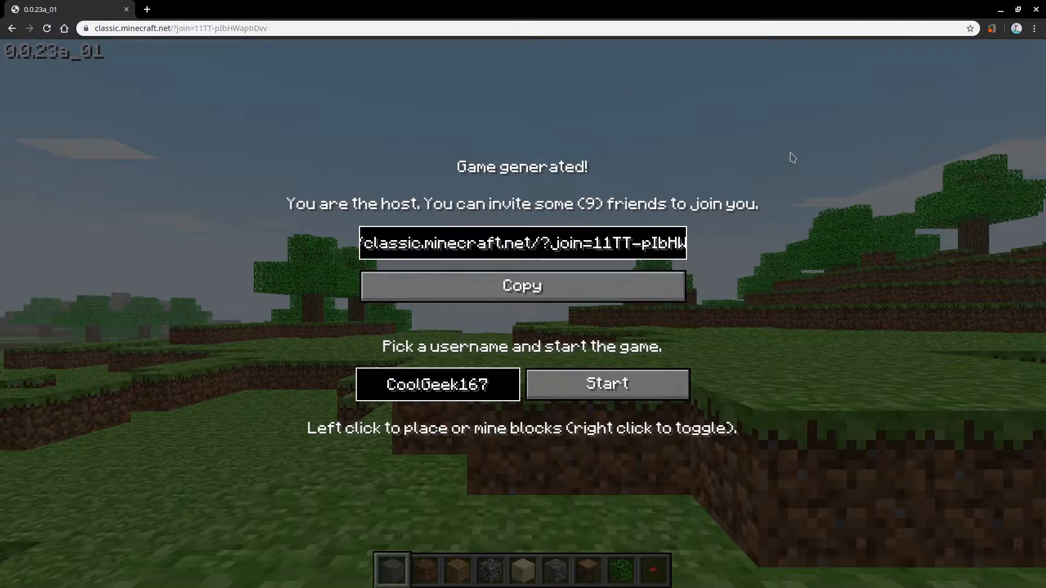
mouse_move(791, 280)
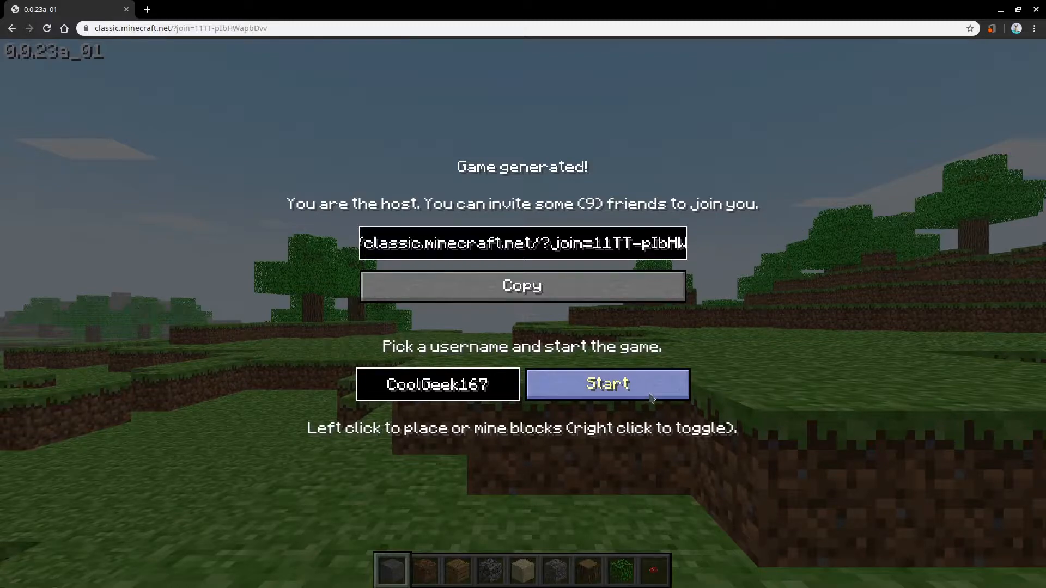
click(606, 384)
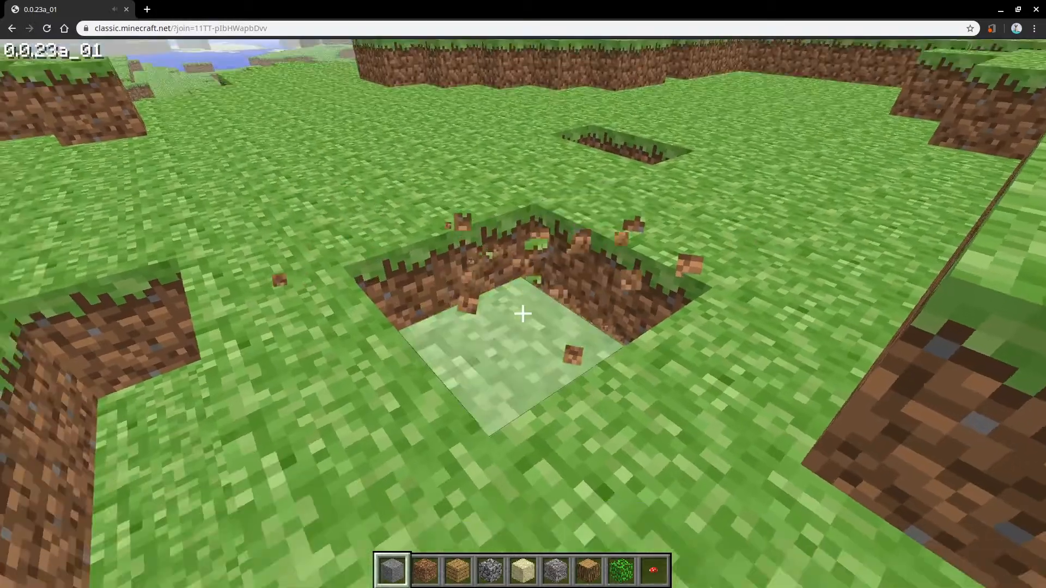
mouse_move(523, 313)
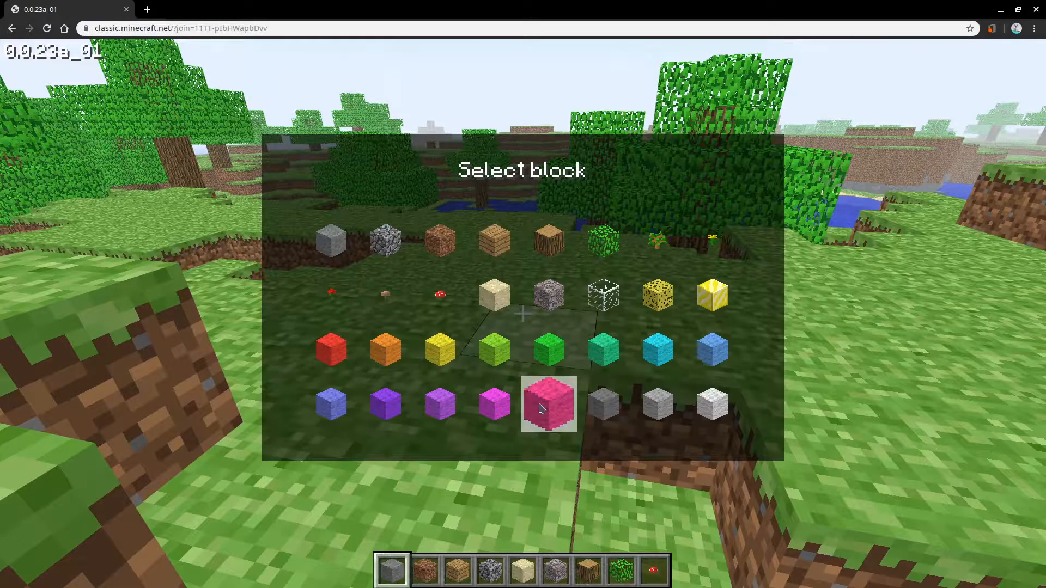
Select pink wool and place two pink blocks on the dug-out spot
click(548, 403)
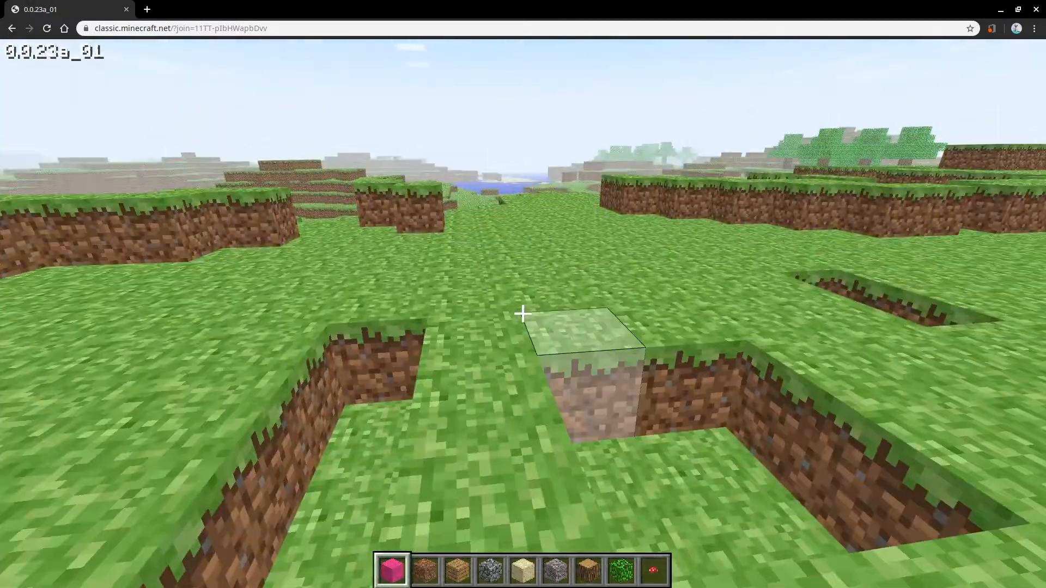
click(522, 314)
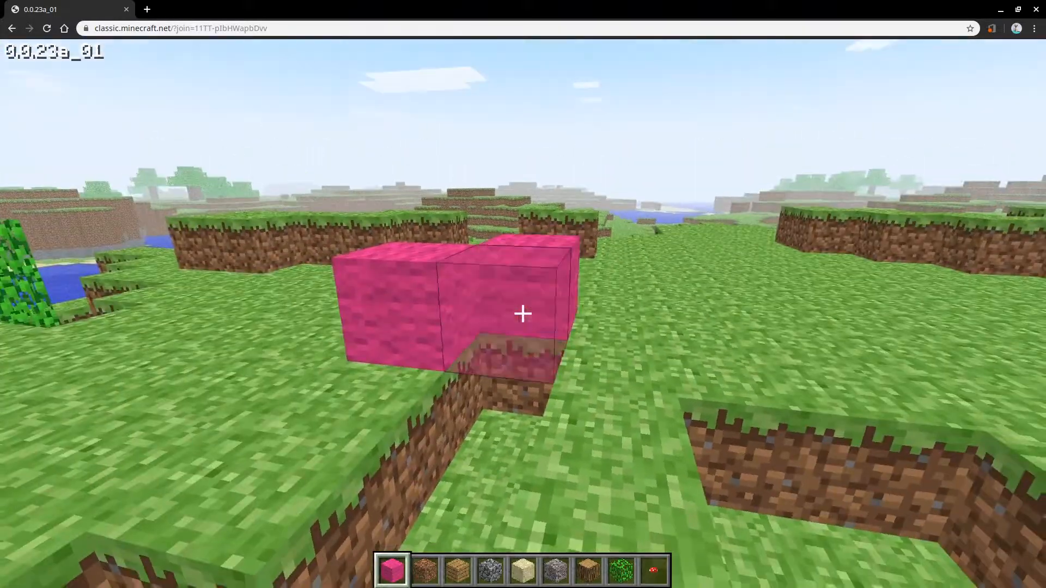
click(522, 313)
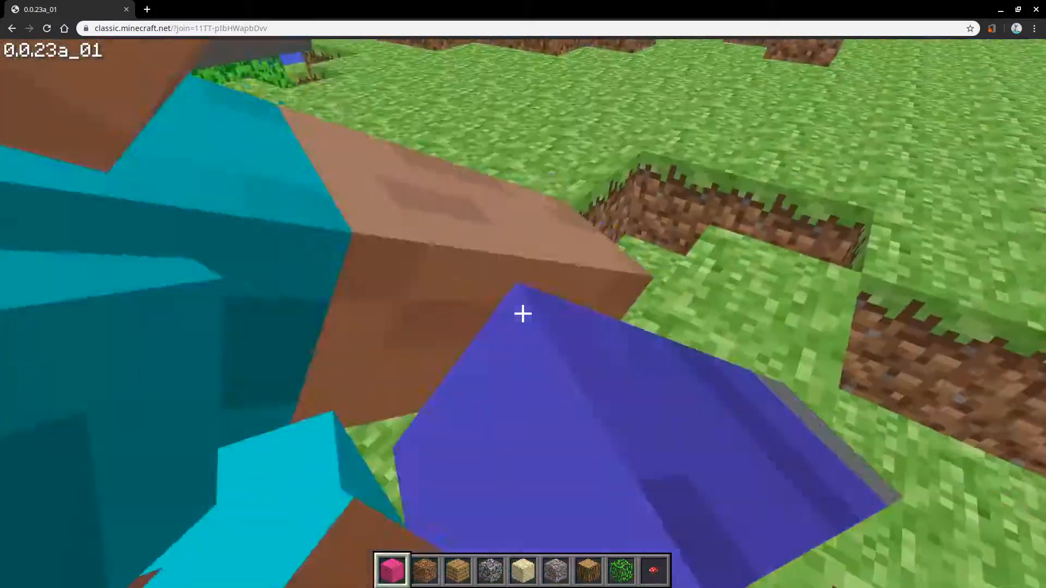
mouse_move(522, 314)
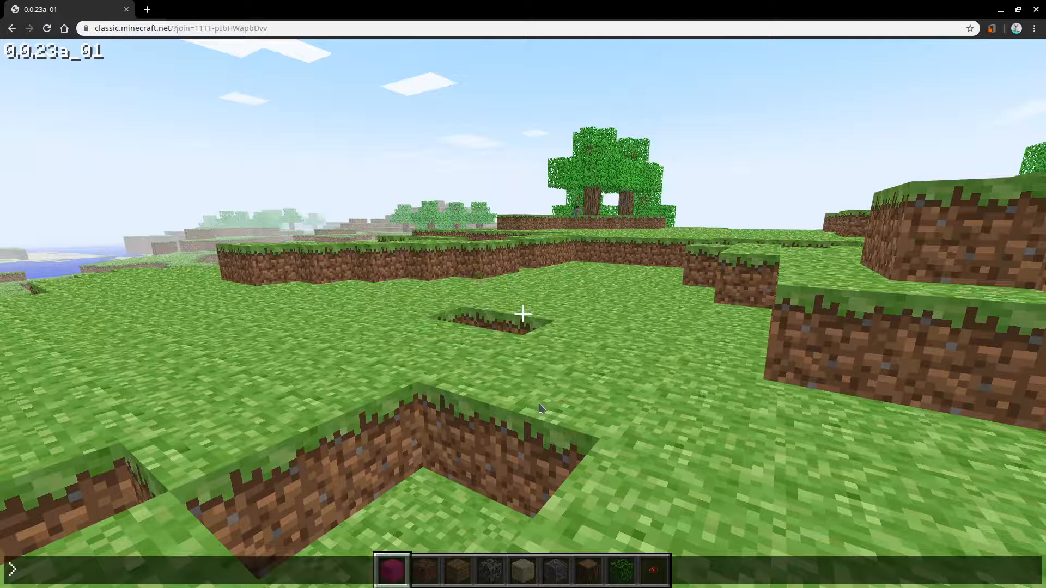
Send the chat message 'grant' and return to the world view
text(grant)
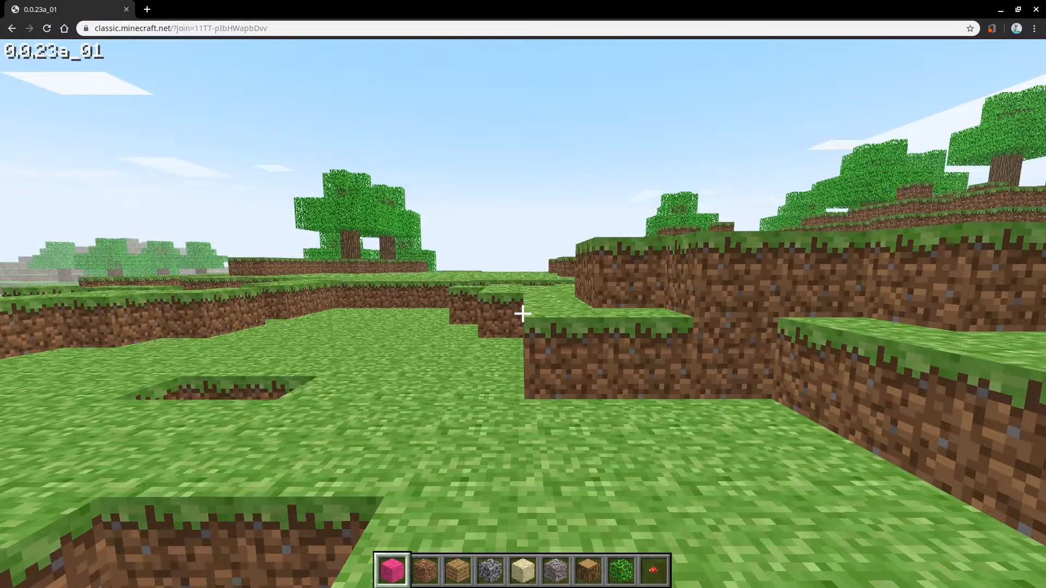
key(Escape)
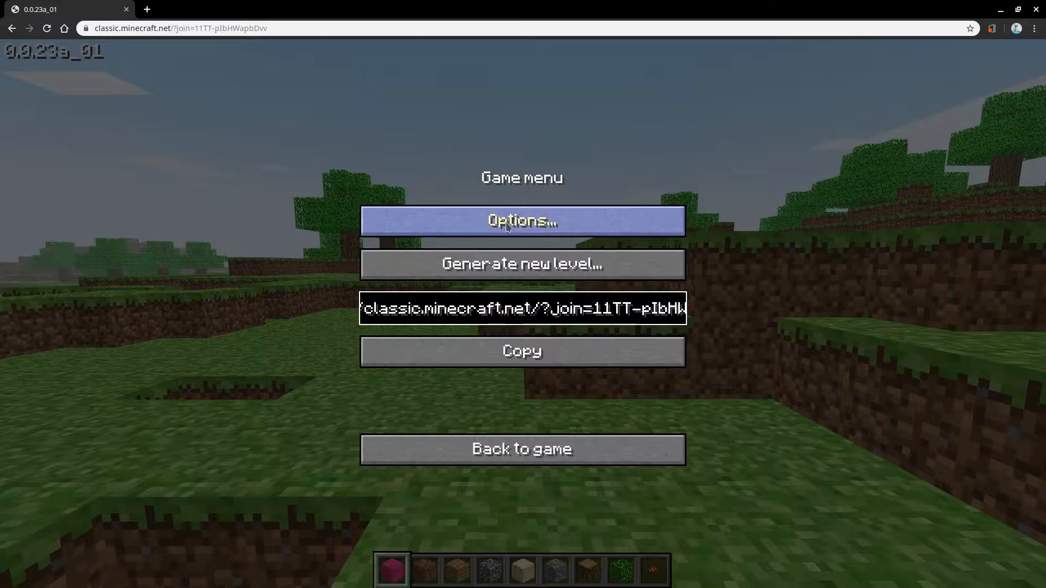
click(522, 221)
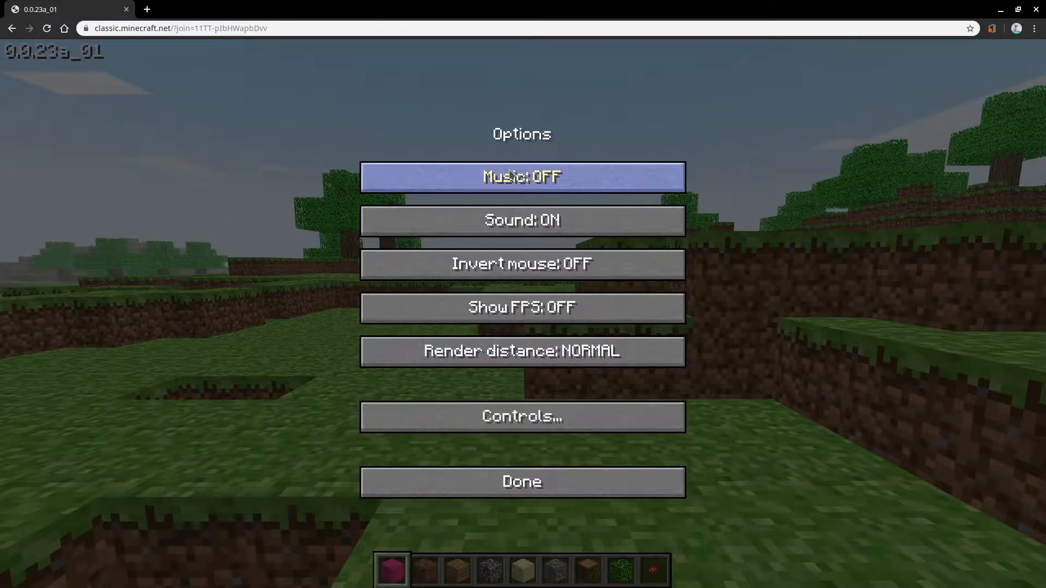
click(522, 176)
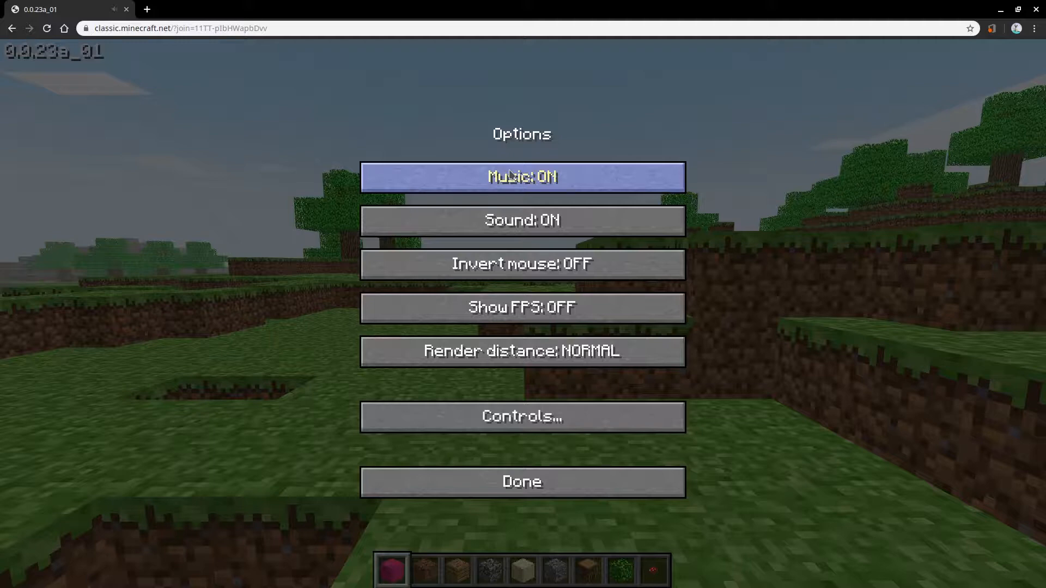
click(521, 177)
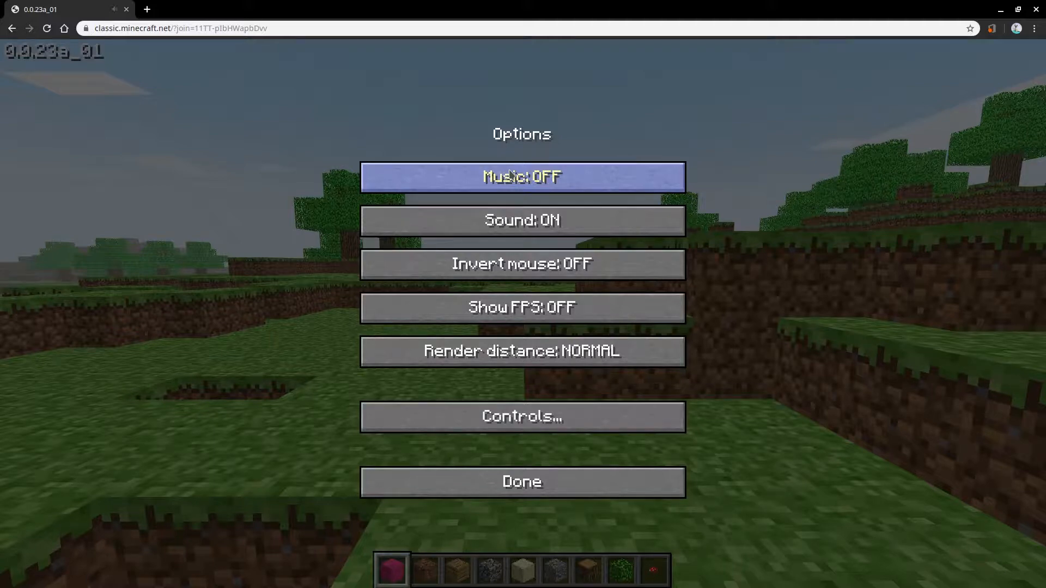
mouse_move(522, 221)
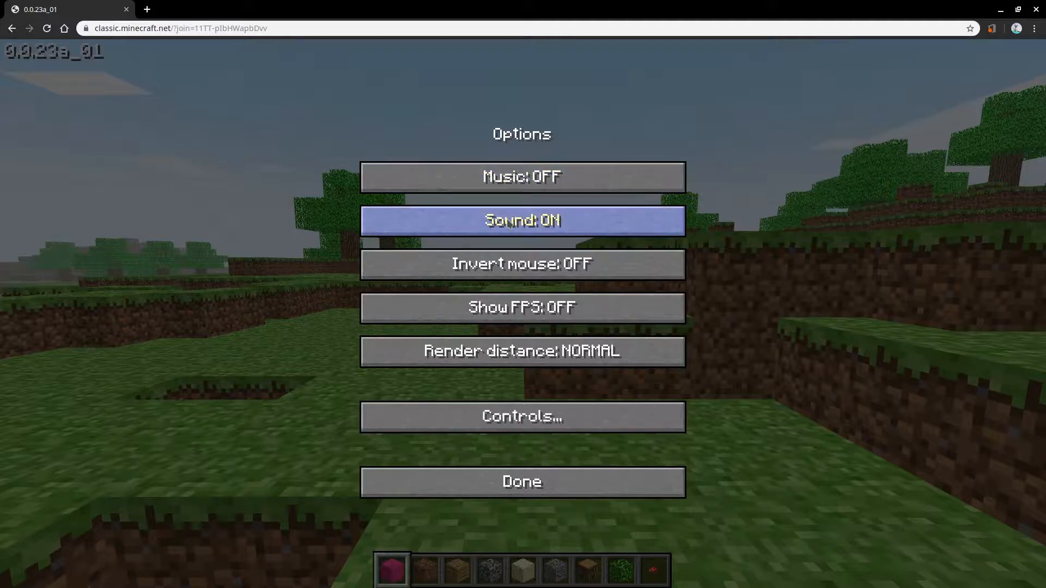
mouse_move(522, 273)
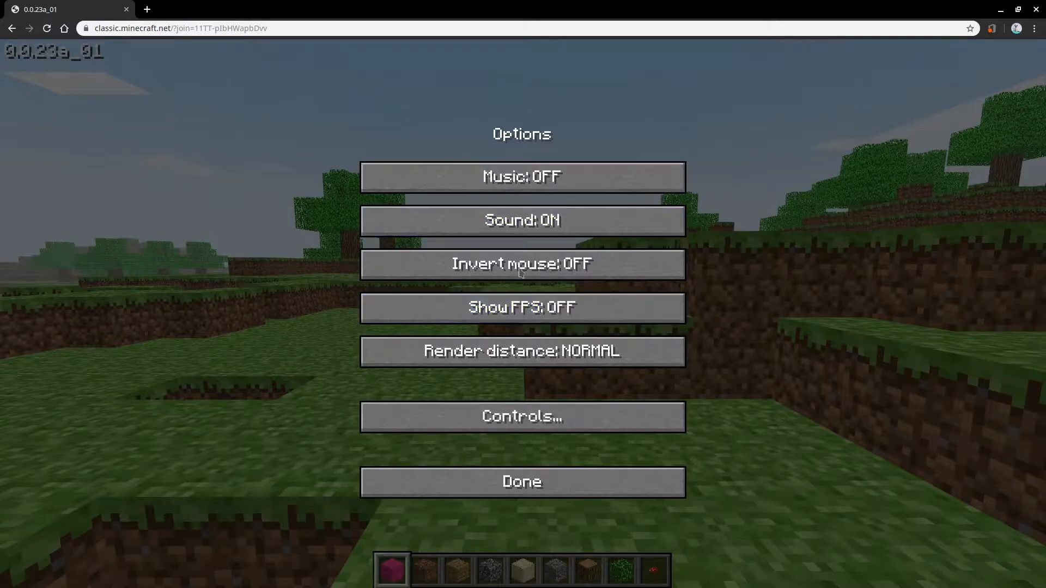
mouse_move(521, 264)
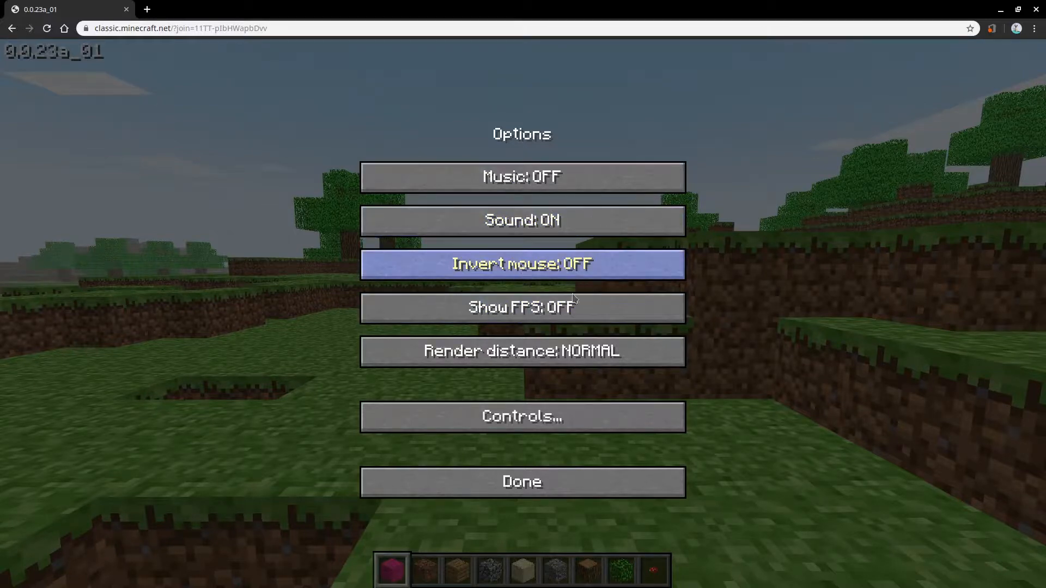
mouse_move(521, 352)
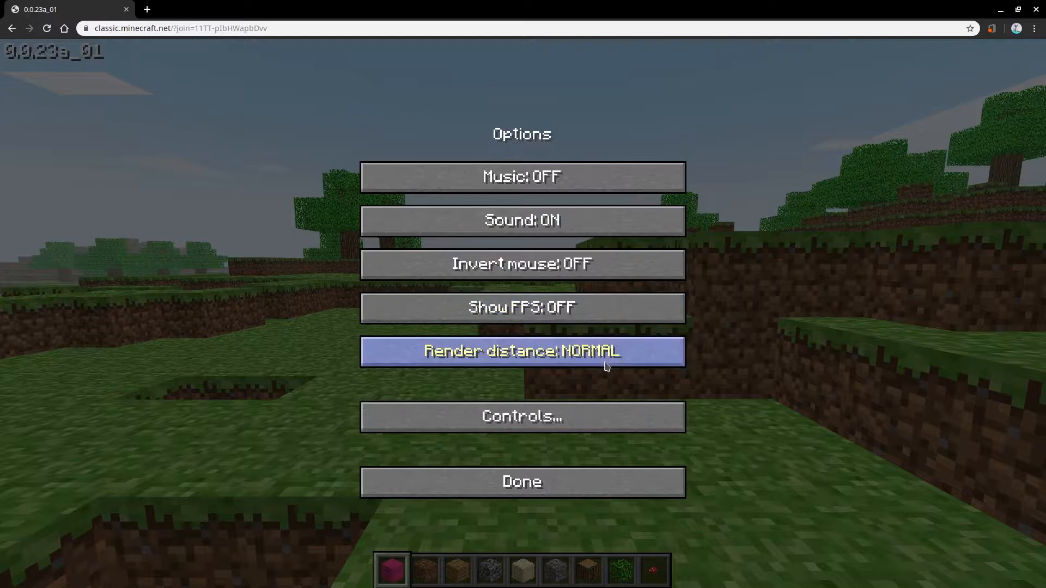
mouse_move(389, 354)
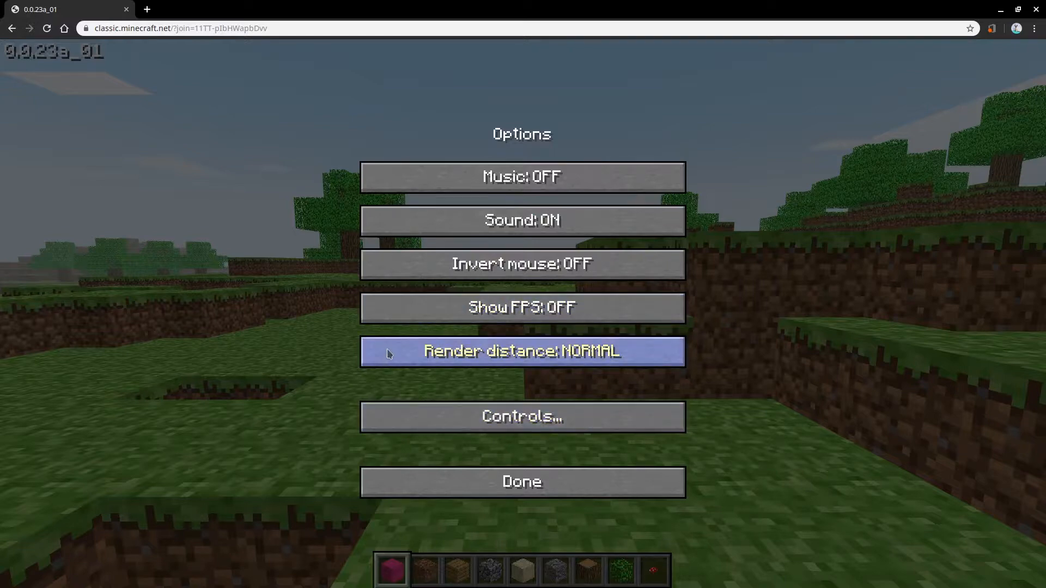
mouse_move(451, 406)
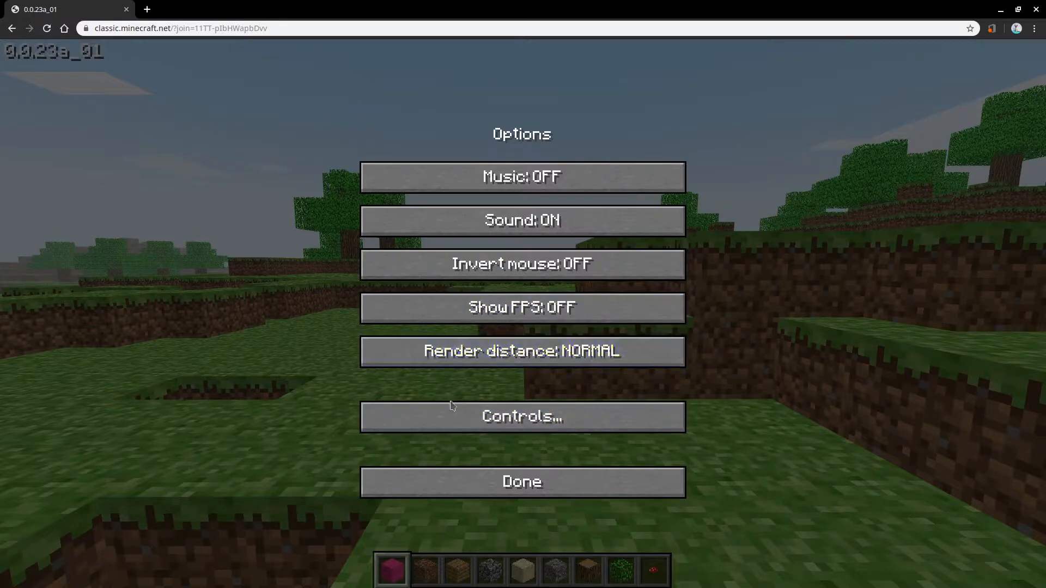
click(522, 416)
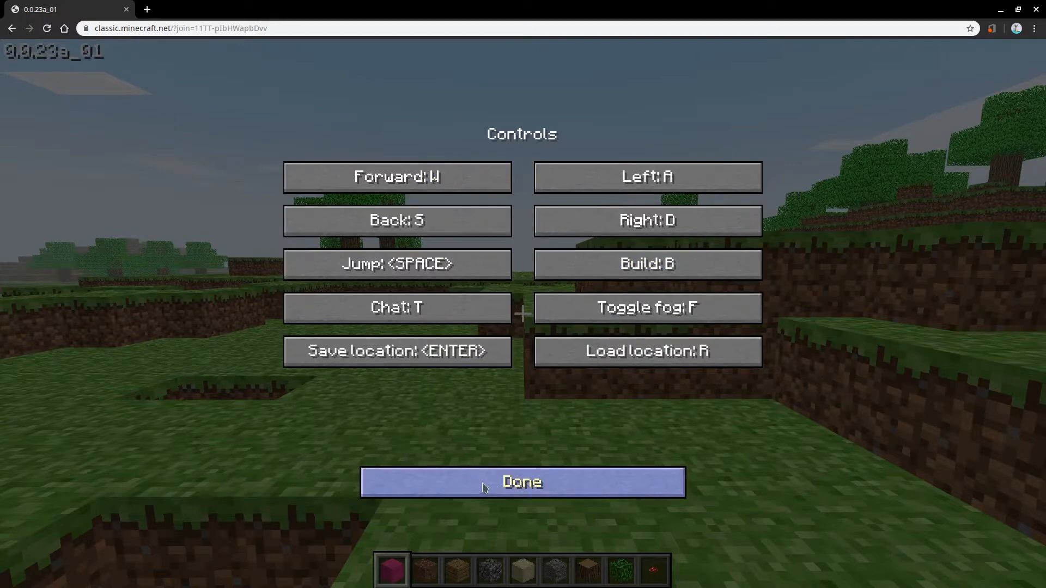
click(522, 481)
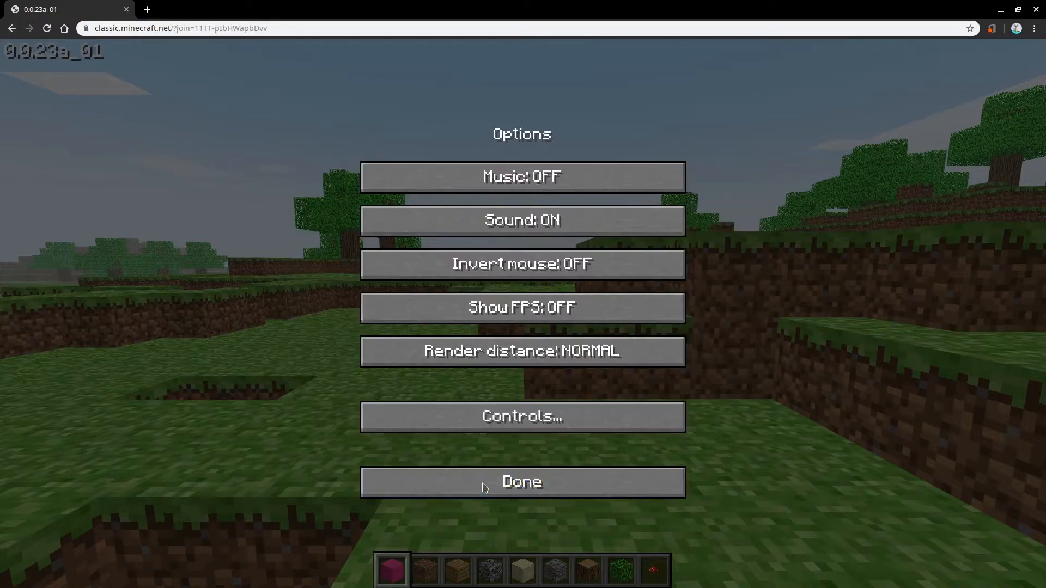
click(522, 482)
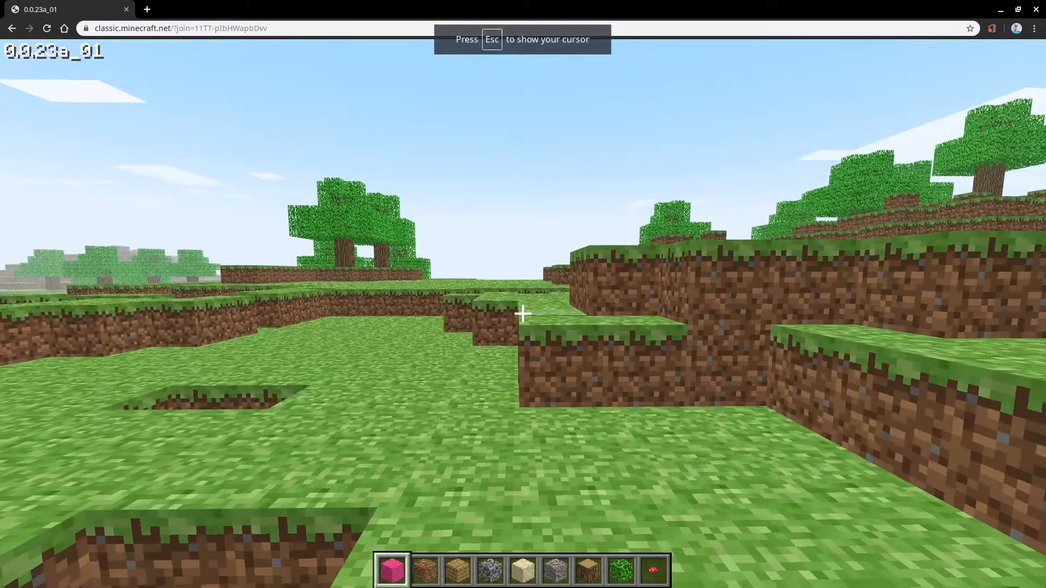